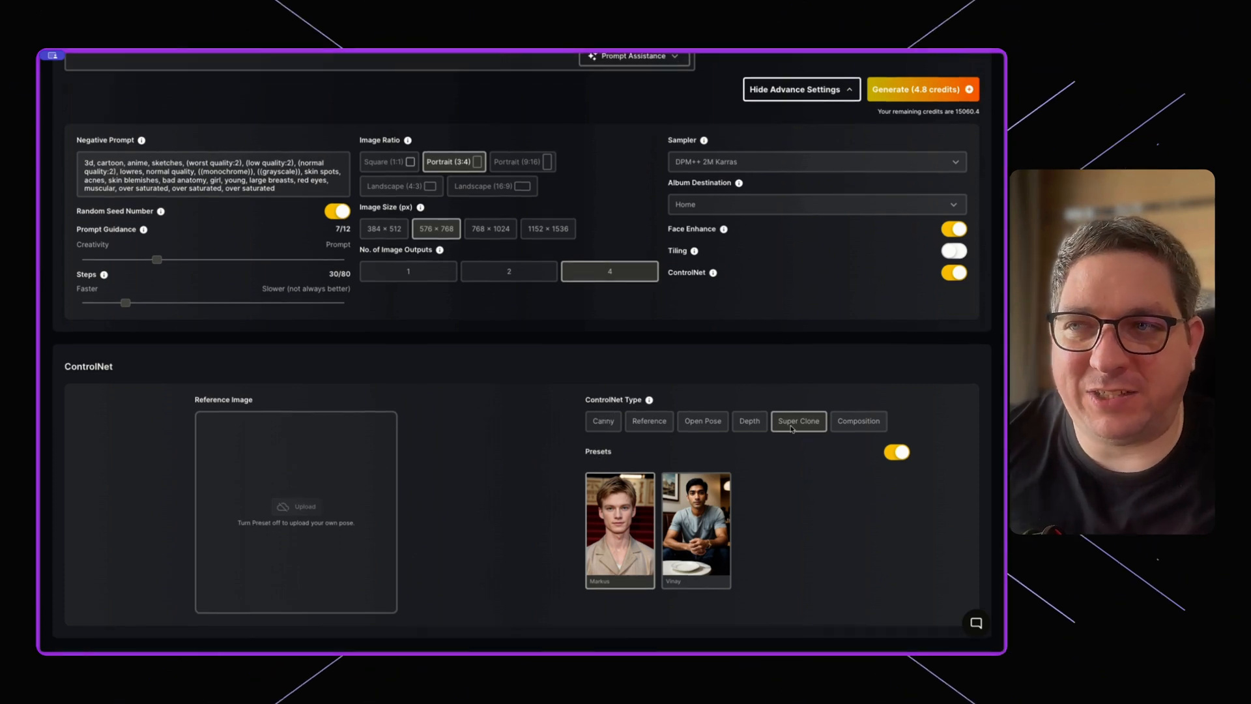
Toggle the preset reference characters off and back on in the Super Clone ControlNet section.
scroll(down, 3)
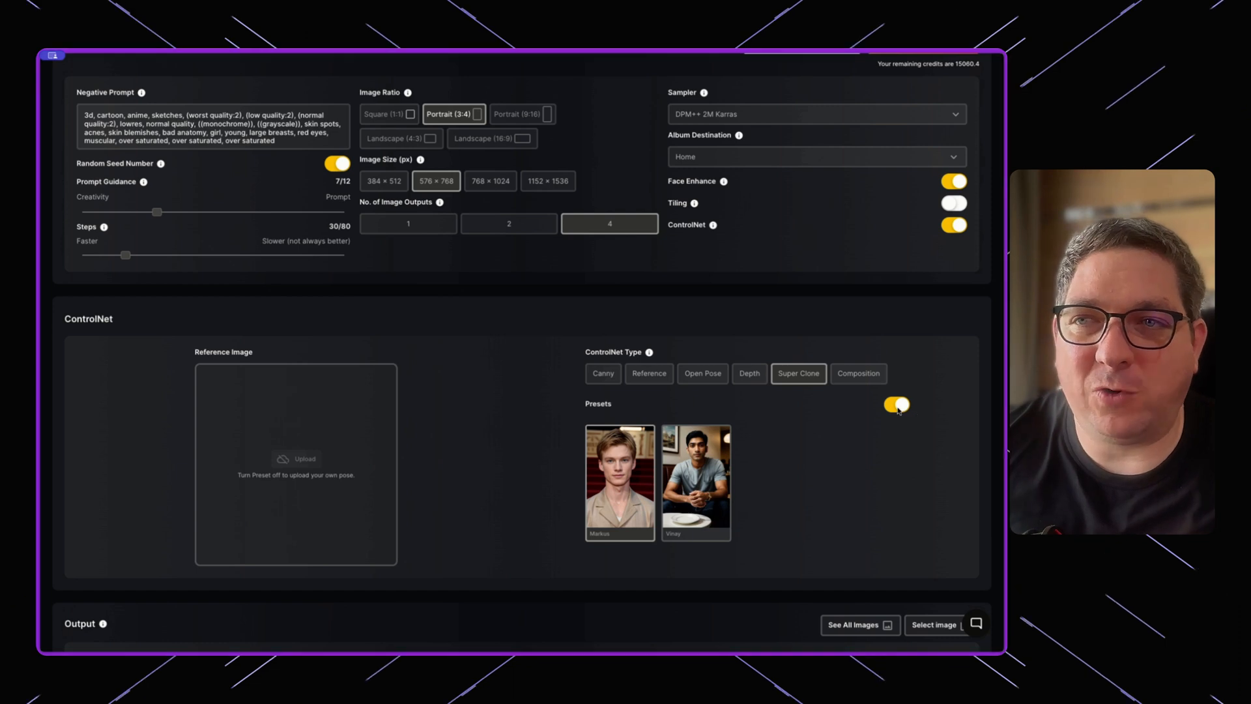
click(895, 404)
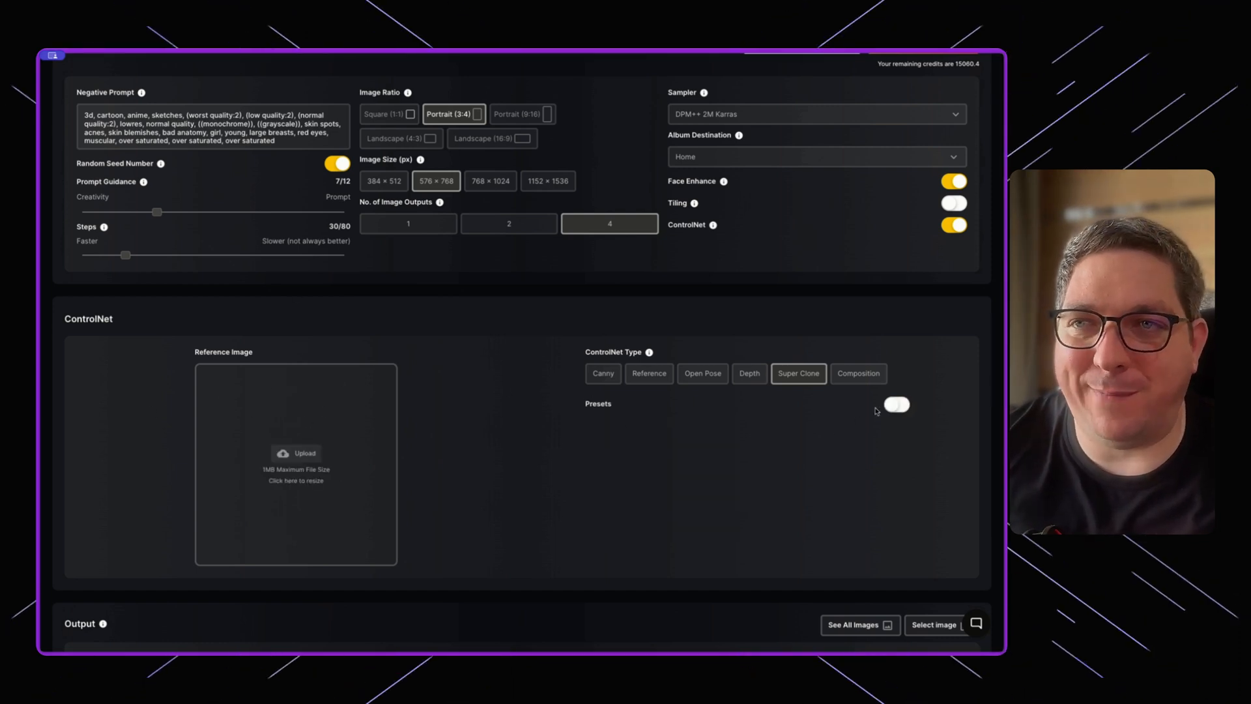
click(896, 404)
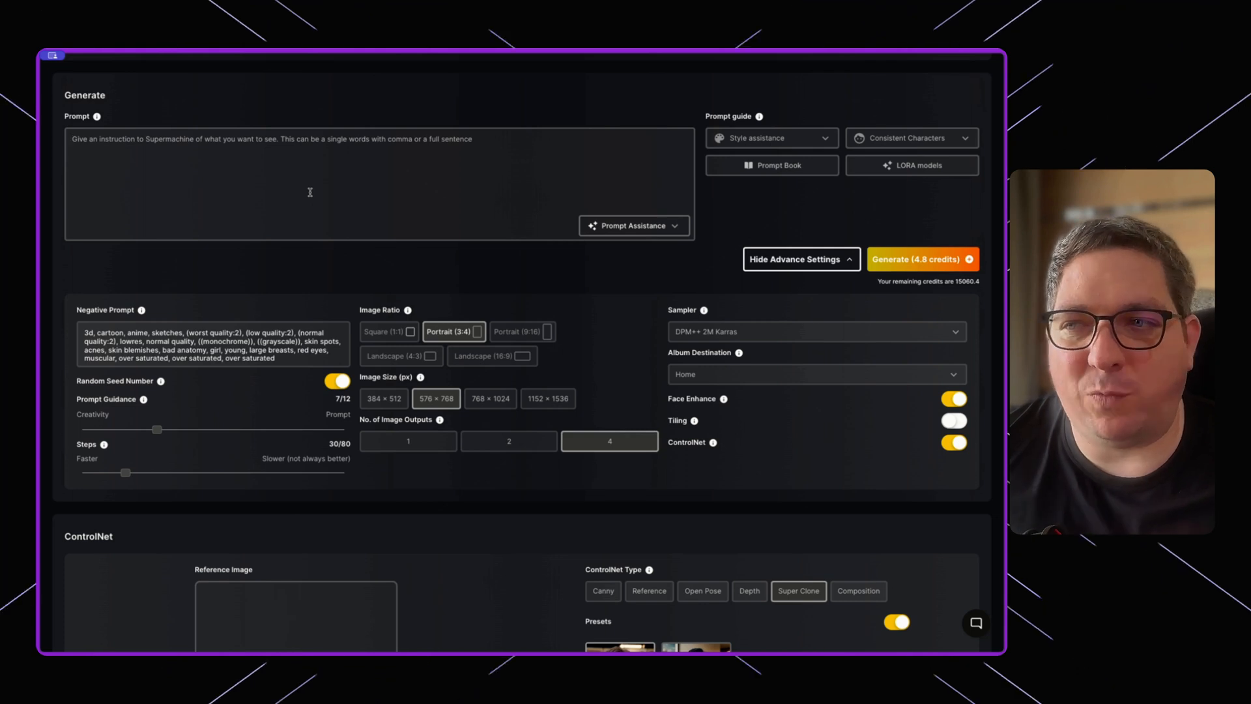
Enter the prompt "Photo of a man in the gym" in the Prompt field.
scroll(down, 3)
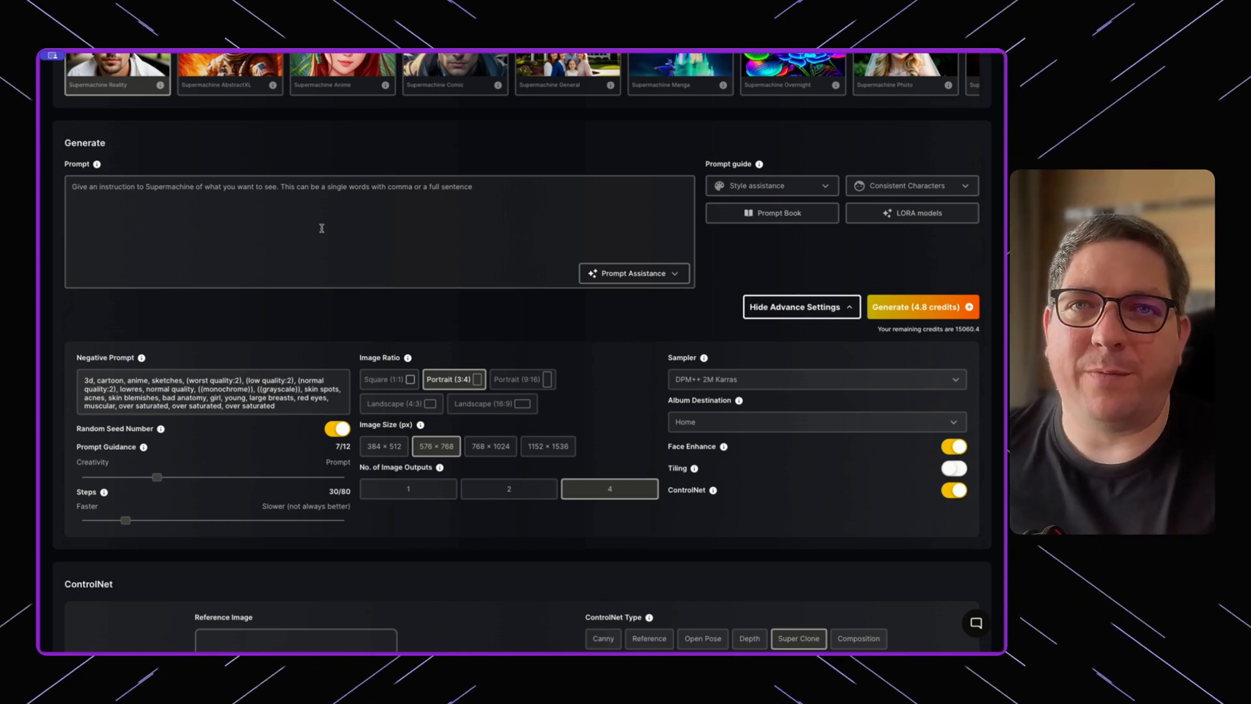
text(Photyo)
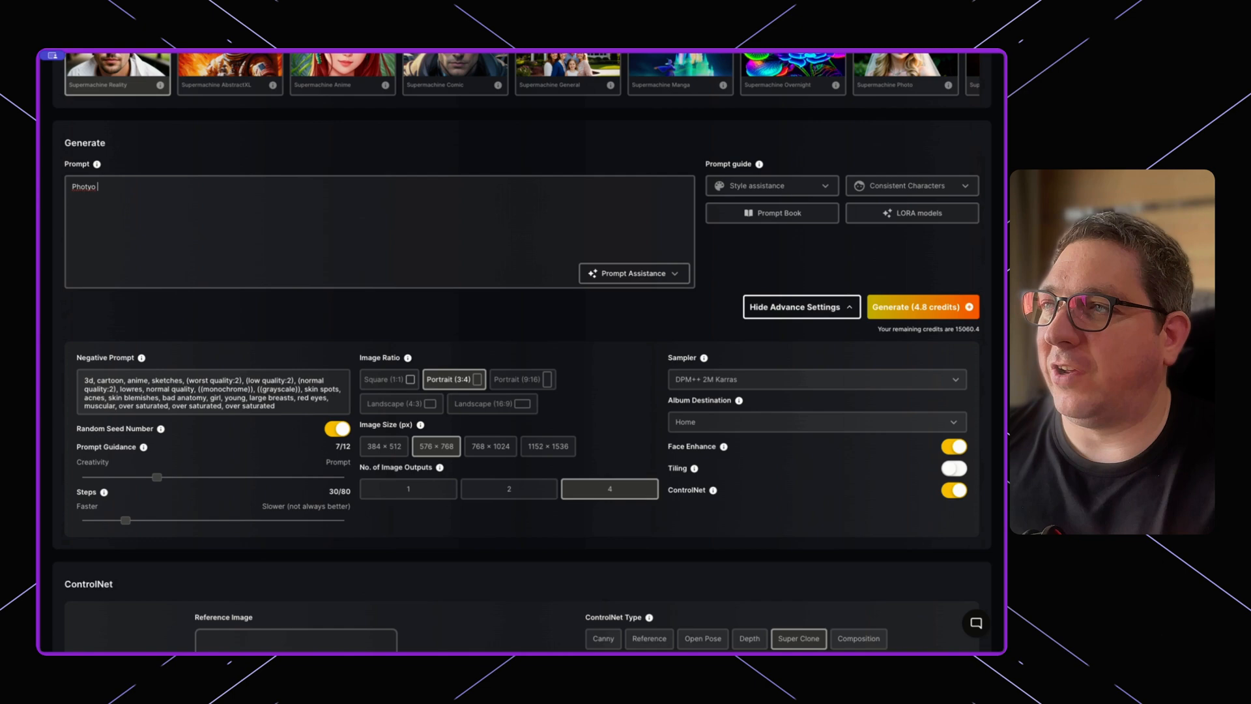
text(Photo of a man in the gym)
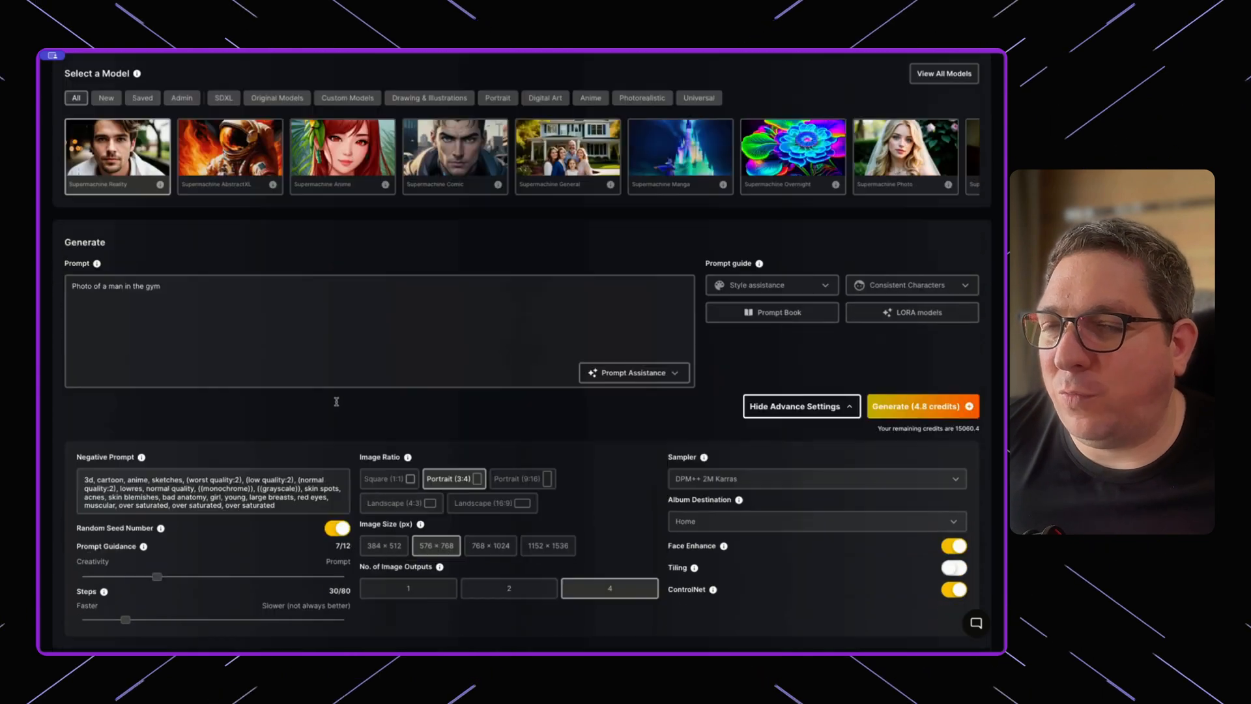
scroll(down, 3)
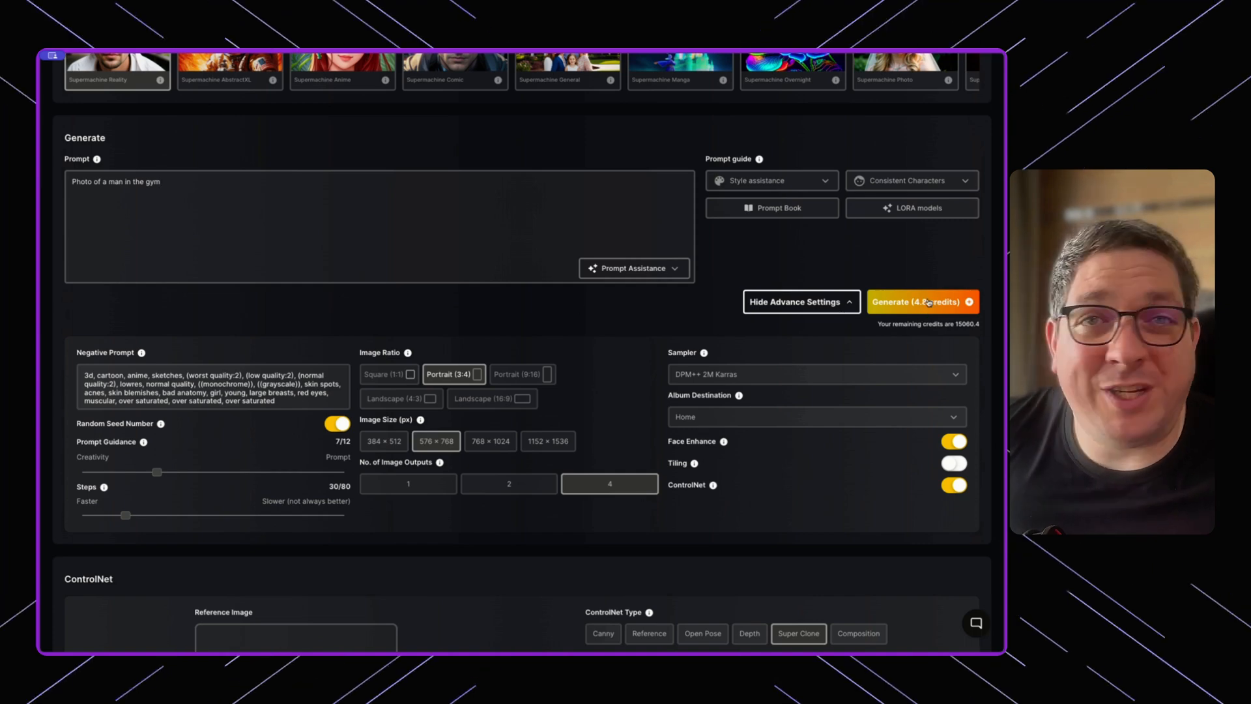
Generate the four gym photos of Marcus and scroll to the Output section to view them.
click(922, 301)
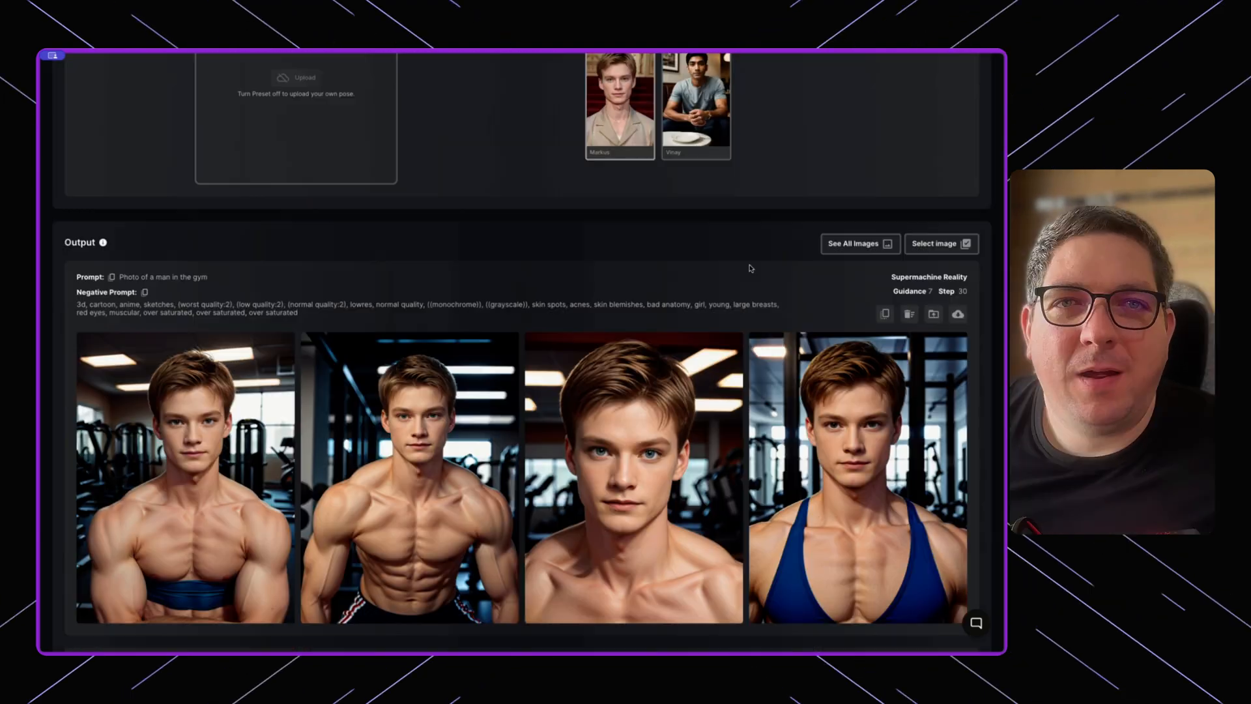
scroll(down, 3)
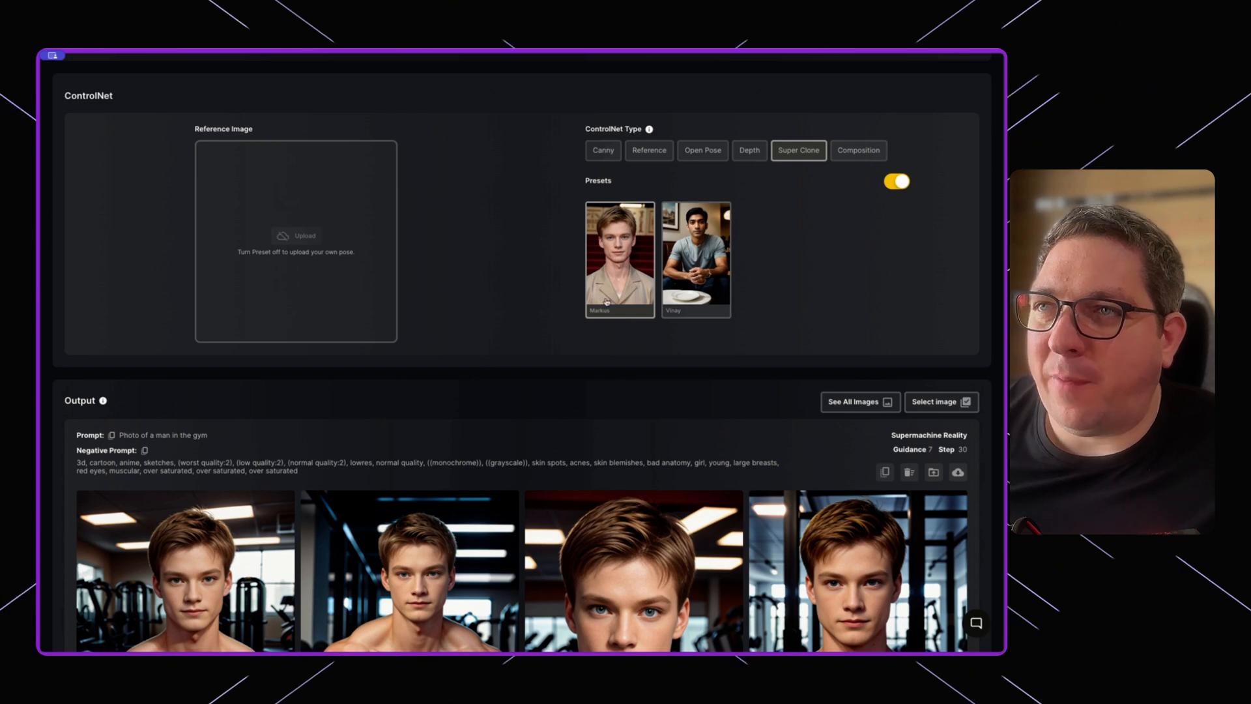
scroll(down, 3)
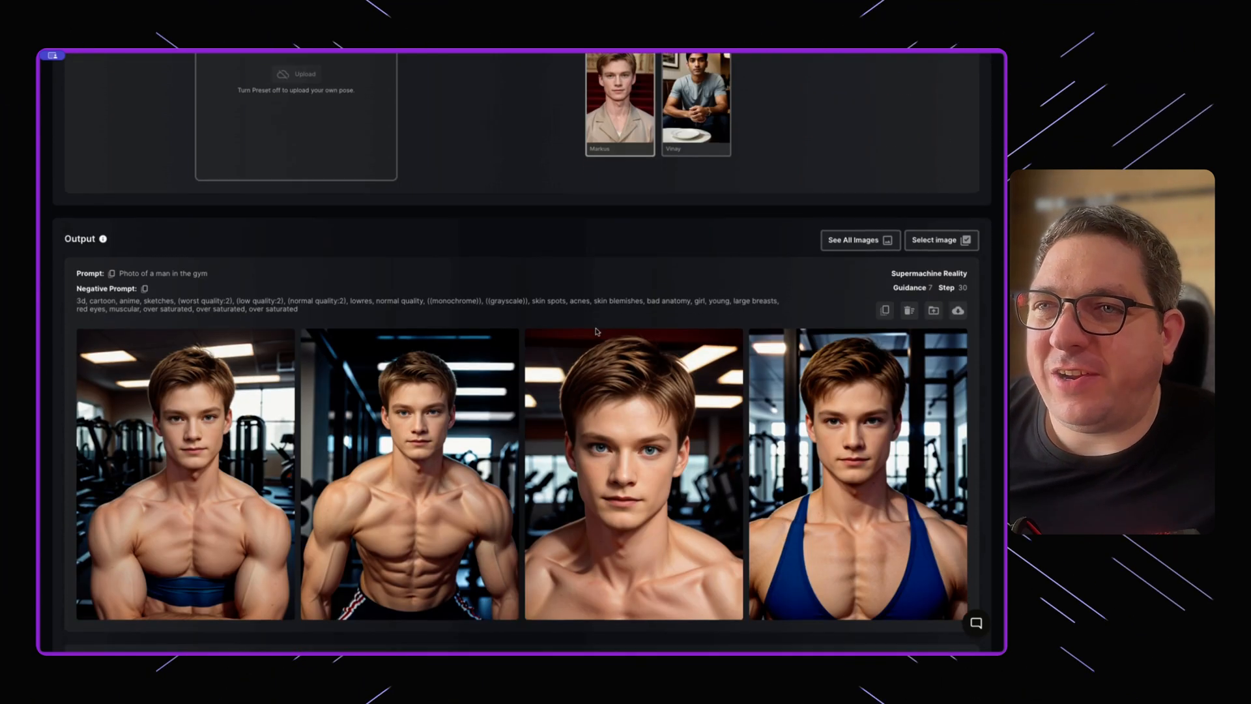